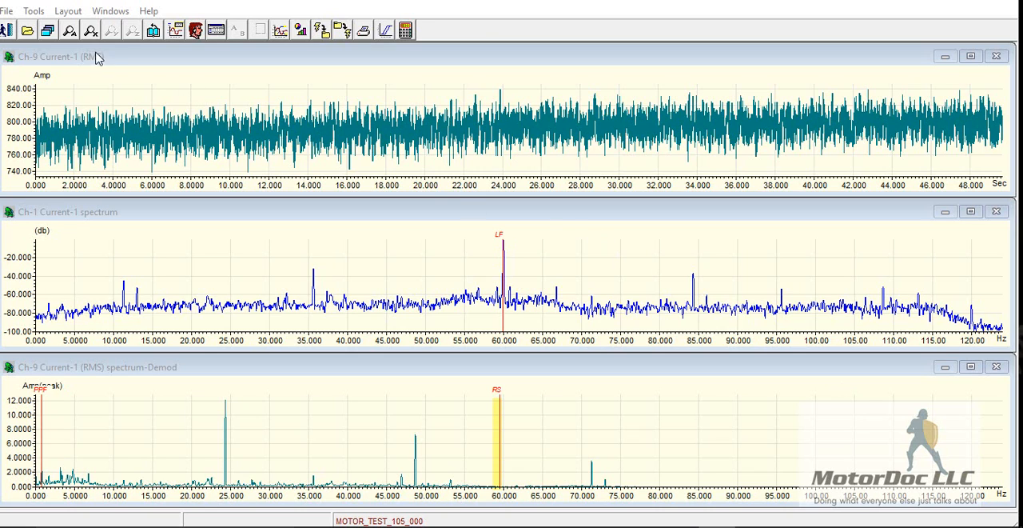
- Show the File menu with its commands and the recent motor test files
{"action": "left_click", "coordinate": [7, 10]}
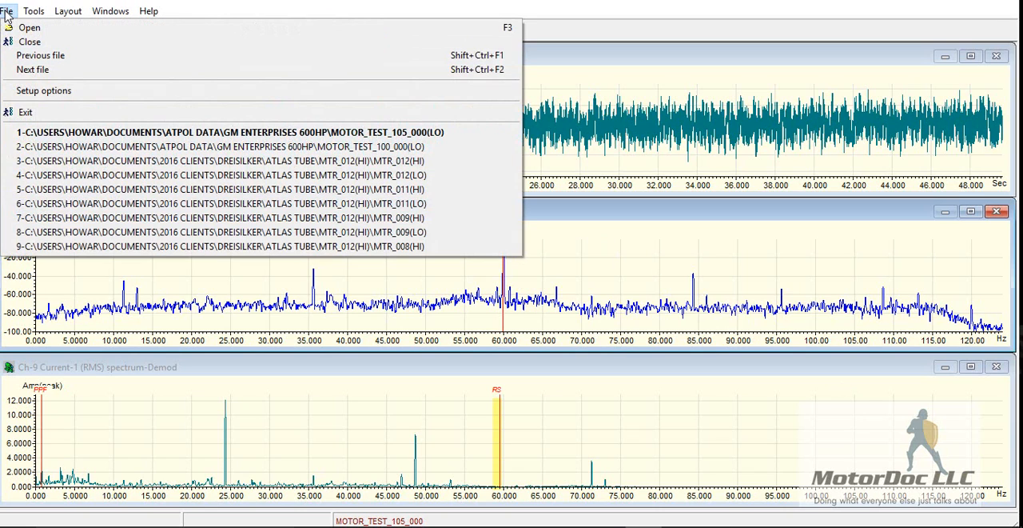
{"action": "mouse_move", "coordinate": [44, 90]}
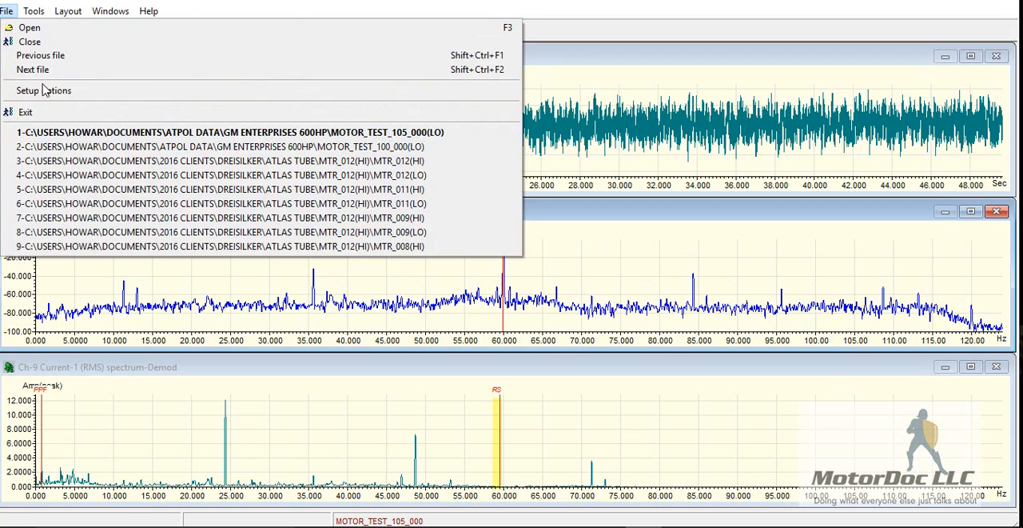
- Look through the Setup Options' General, Acquisition and Analysis pages, ending on All Test
{"action": "left_click", "coordinate": [43, 89]}
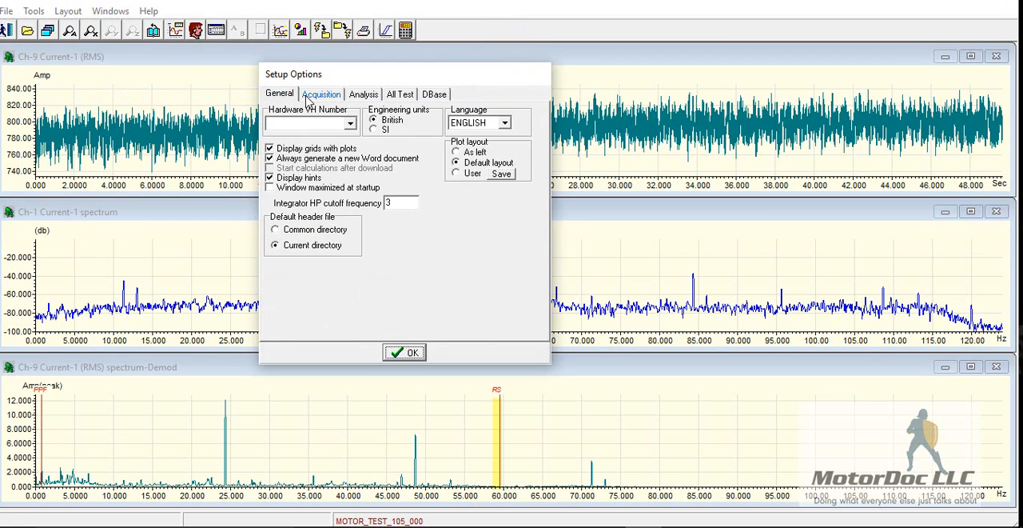
{"action": "left_click", "coordinate": [319, 93]}
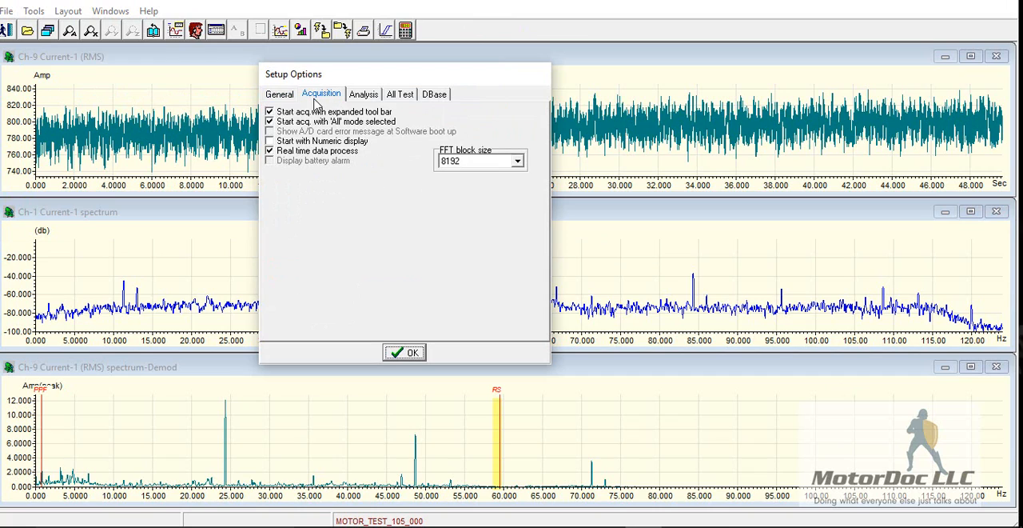
{"action": "mouse_move", "coordinate": [339, 97]}
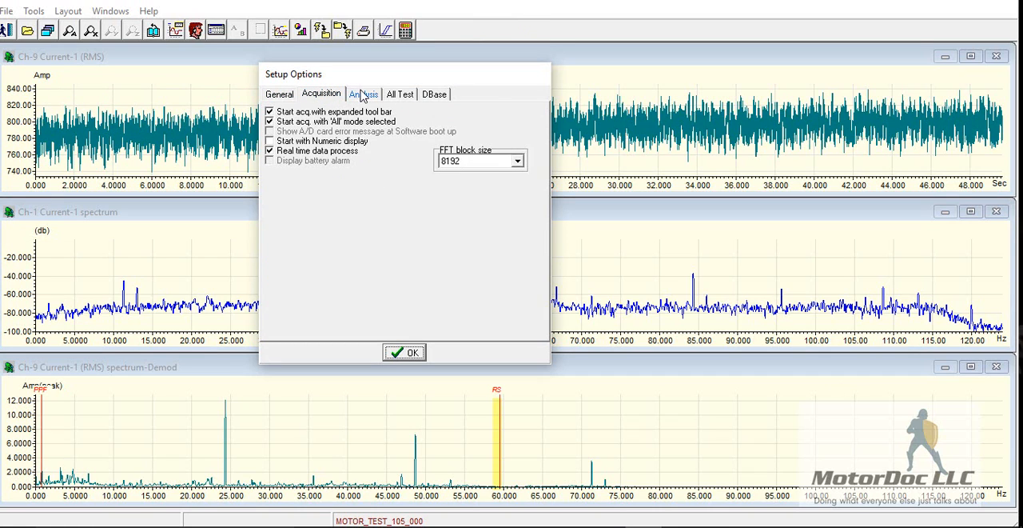
{"action": "left_click", "coordinate": [399, 93]}
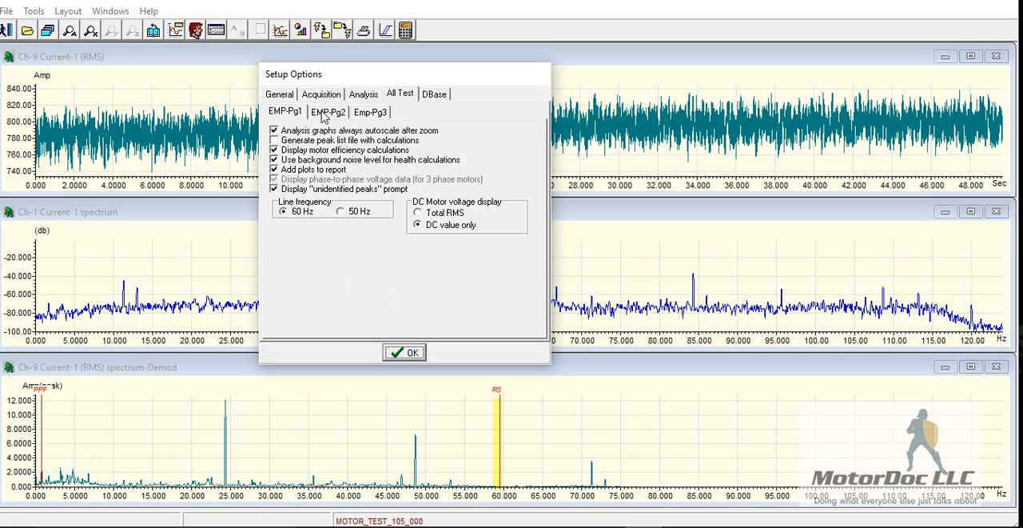
- Review the EMP-Pg2 channel colours and Emp-Pg3 call and distortion limits, then accept with OK
{"action": "left_click", "coordinate": [327, 111]}
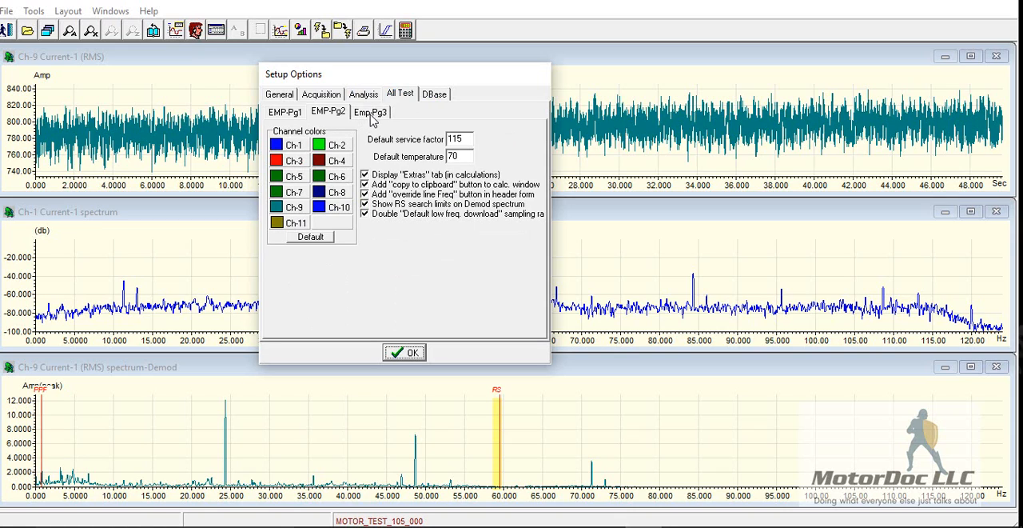
{"action": "mouse_move", "coordinate": [371, 121]}
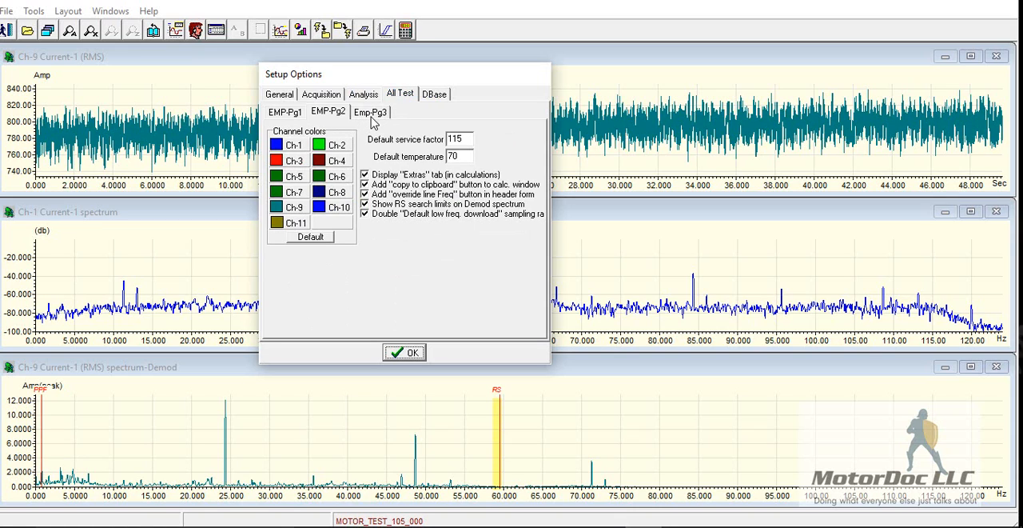
{"action": "left_click", "coordinate": [371, 112]}
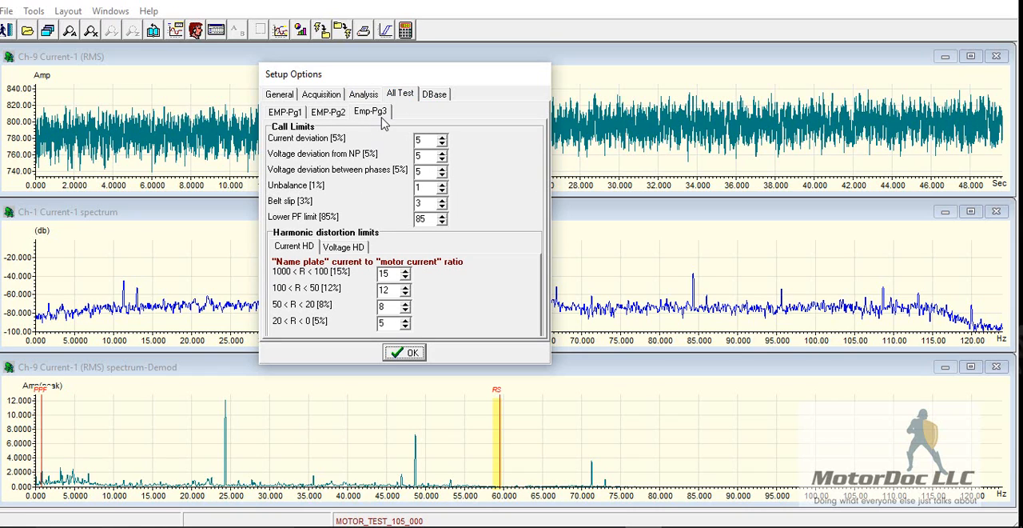
{"action": "mouse_move", "coordinate": [493, 131]}
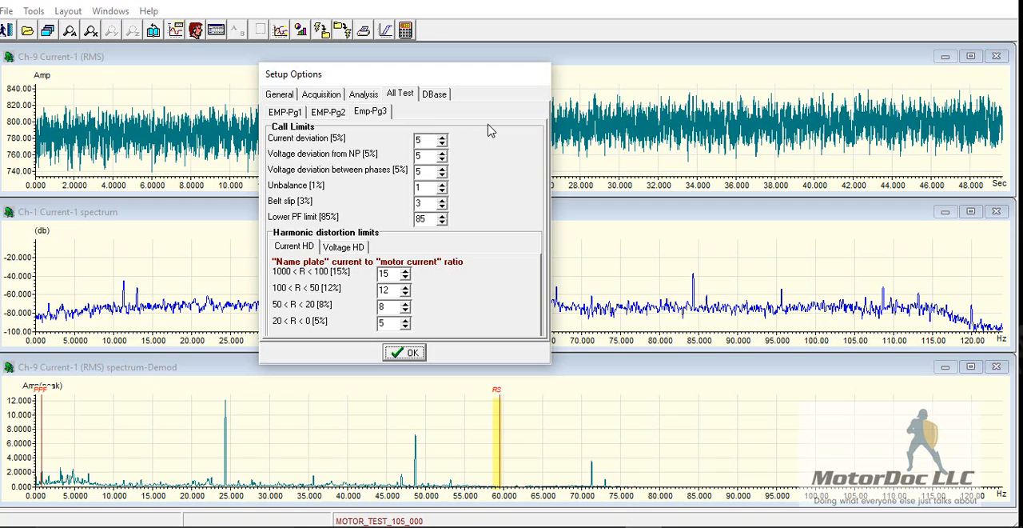
{"action": "mouse_move", "coordinate": [497, 176]}
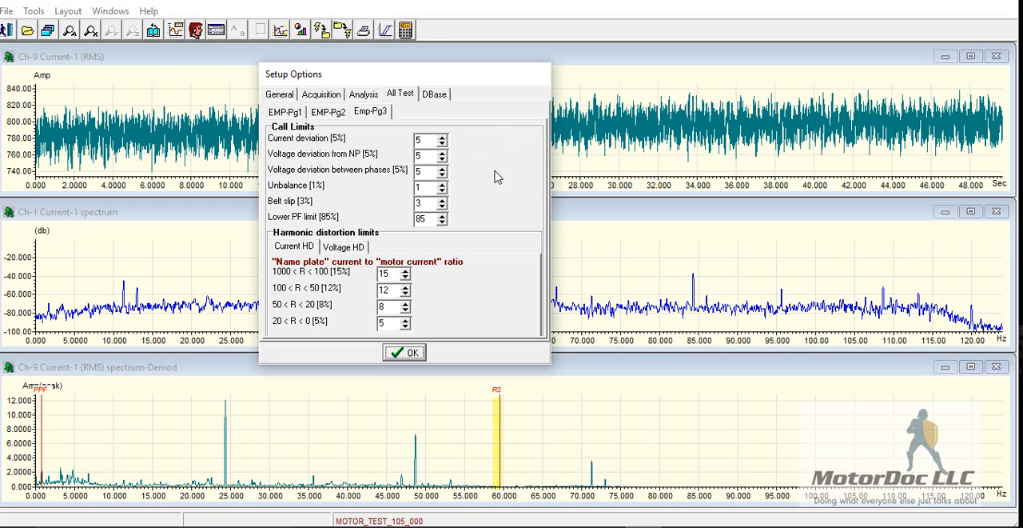
{"action": "mouse_move", "coordinate": [515, 260]}
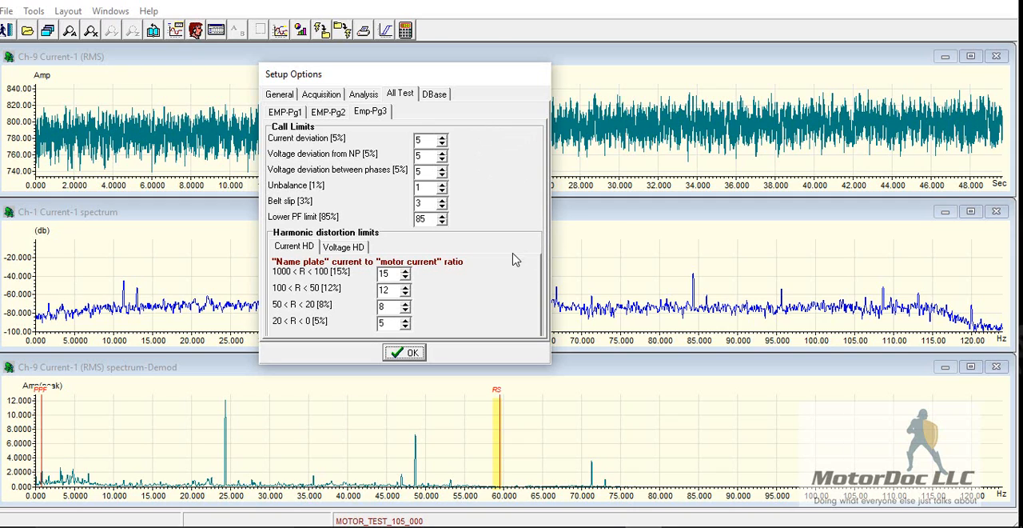
{"action": "mouse_move", "coordinate": [508, 275]}
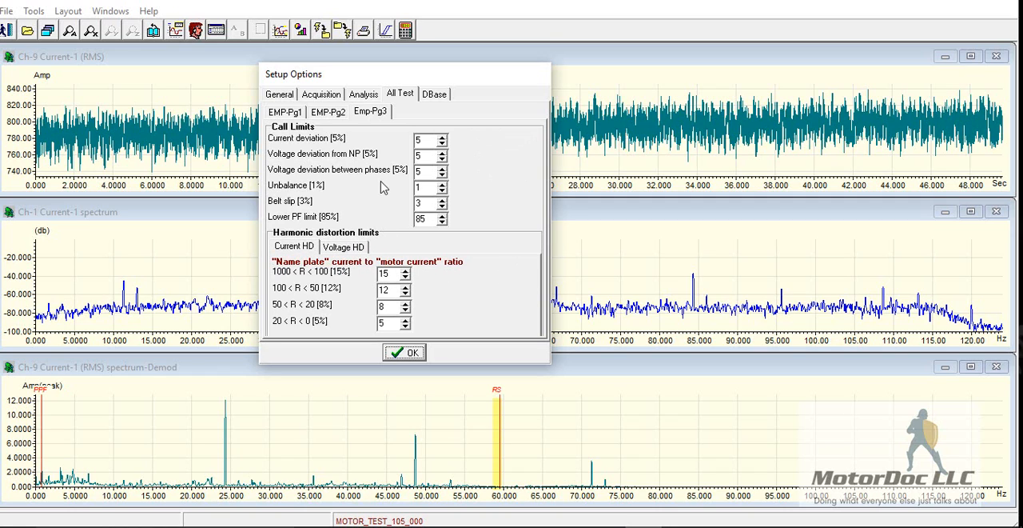
{"action": "mouse_move", "coordinate": [384, 216]}
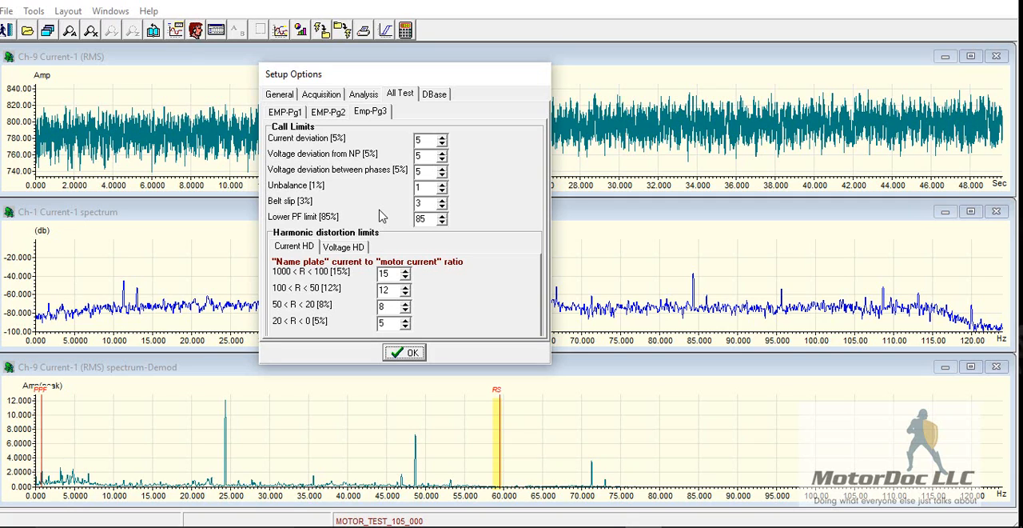
{"action": "mouse_move", "coordinate": [387, 241]}
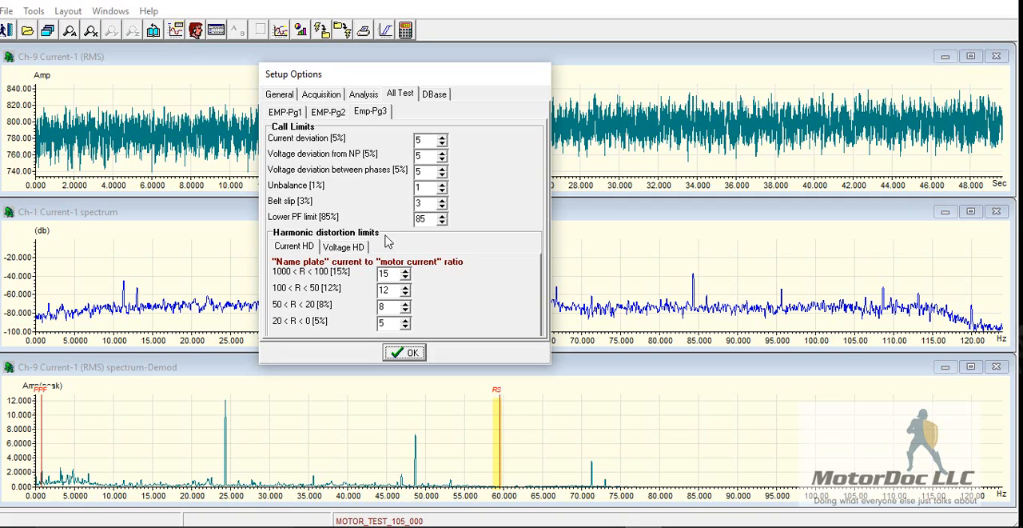
{"action": "left_click", "coordinate": [403, 351]}
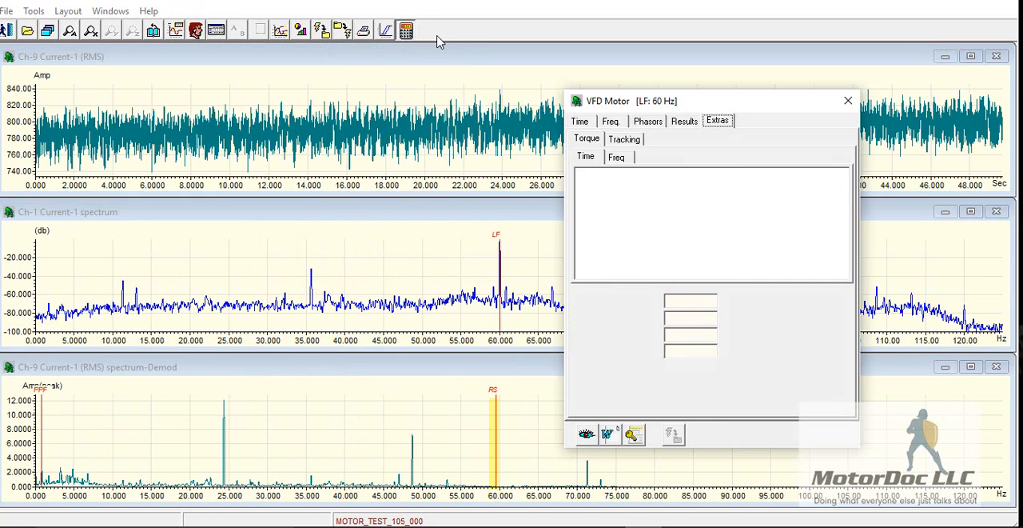
- View the VFD motor's main tracking table and eccentricity cursor values, then move to the torque graphs
{"action": "left_click", "coordinate": [585, 157]}
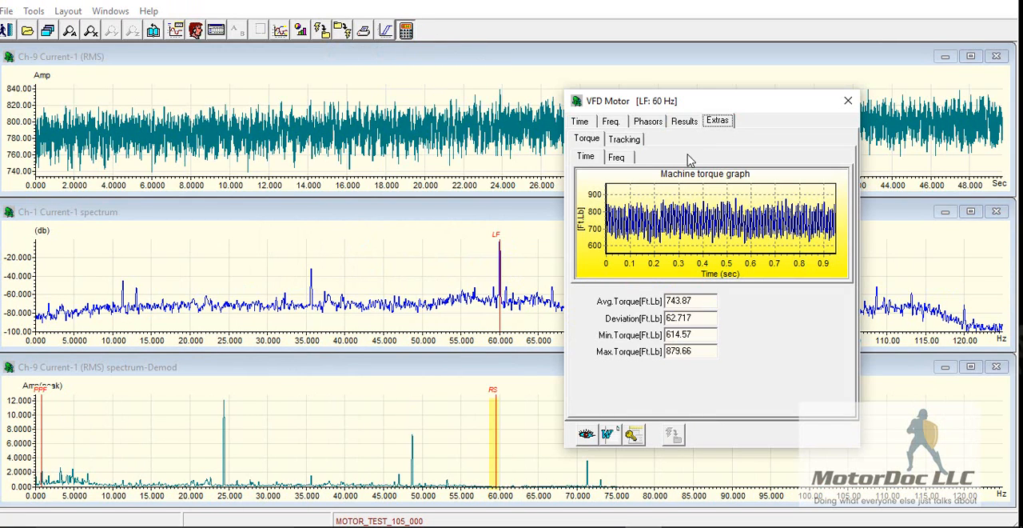
{"action": "mouse_move", "coordinate": [685, 157]}
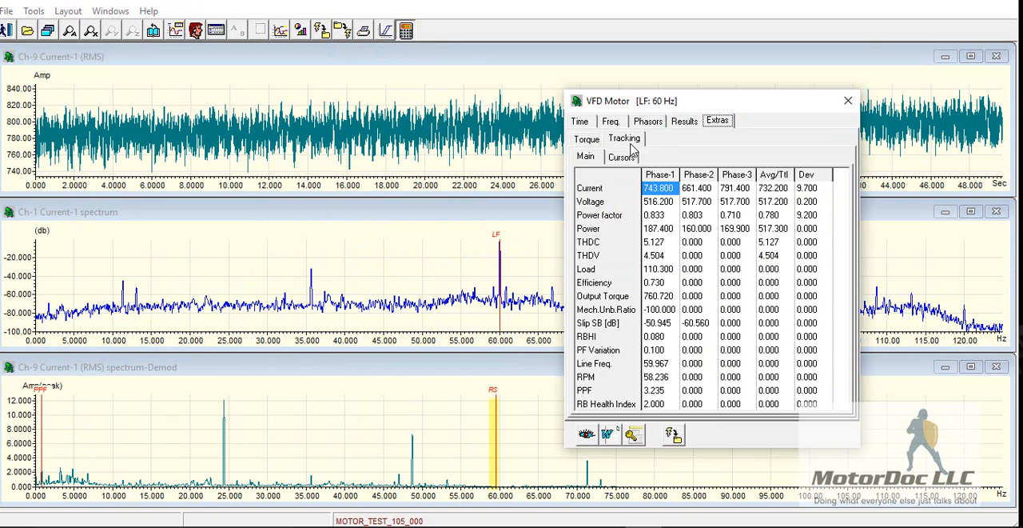
{"action": "mouse_move", "coordinate": [632, 311]}
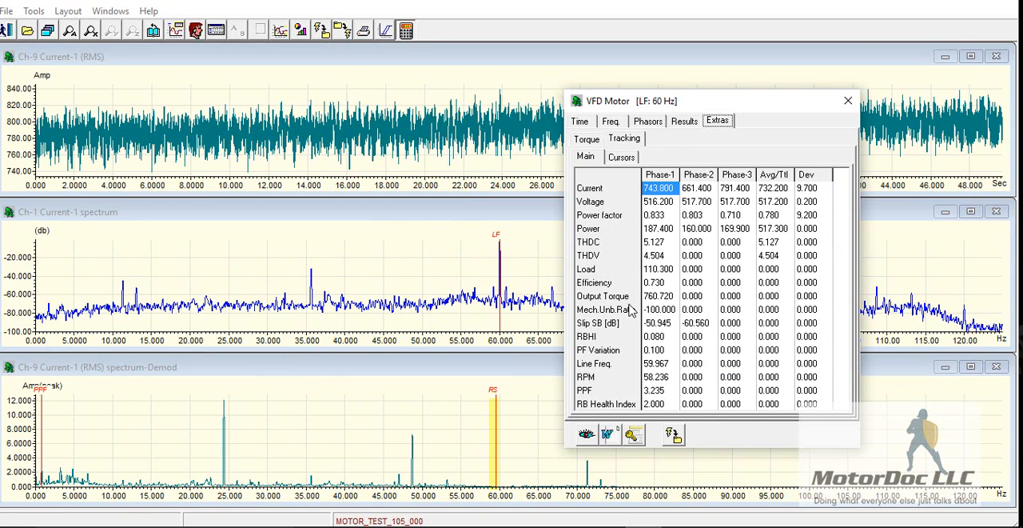
{"action": "mouse_move", "coordinate": [627, 256]}
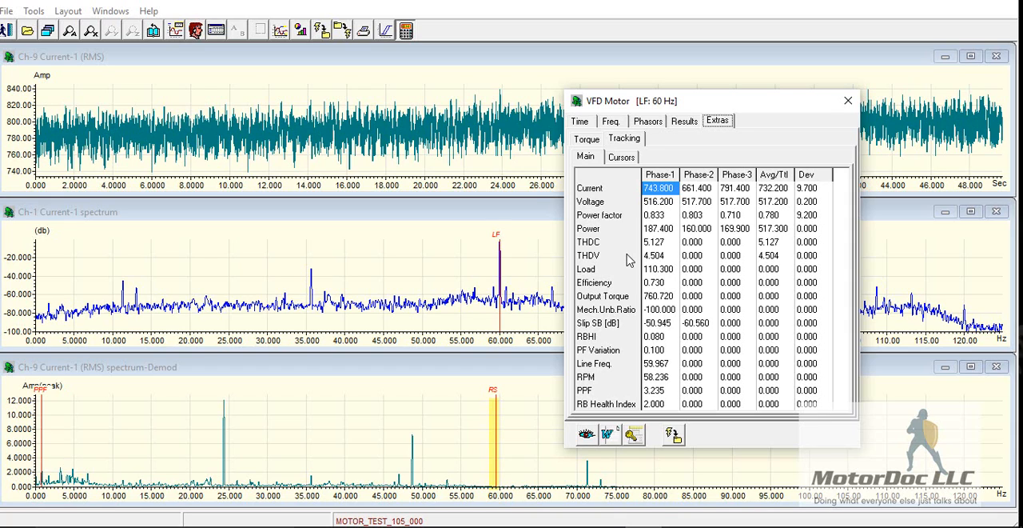
{"action": "mouse_move", "coordinate": [609, 249]}
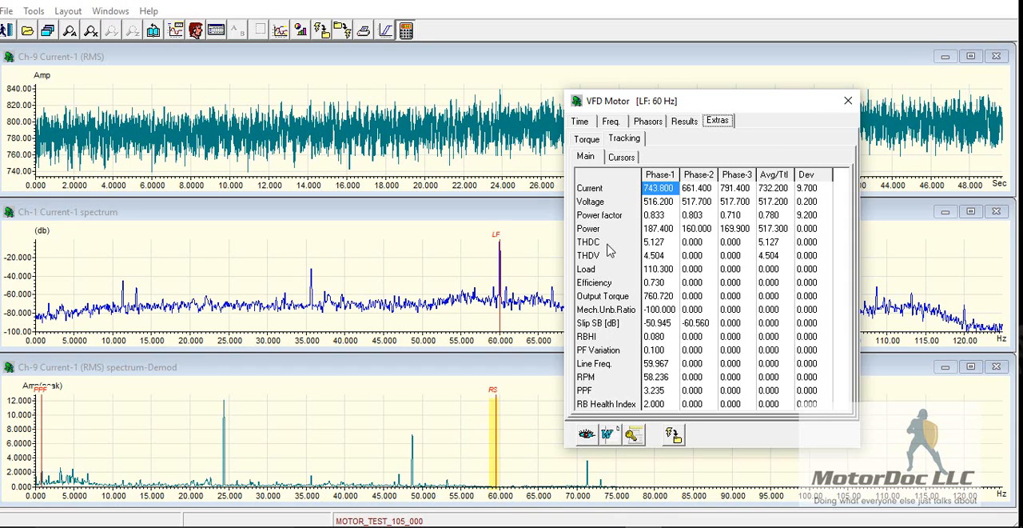
{"action": "left_click", "coordinate": [622, 157]}
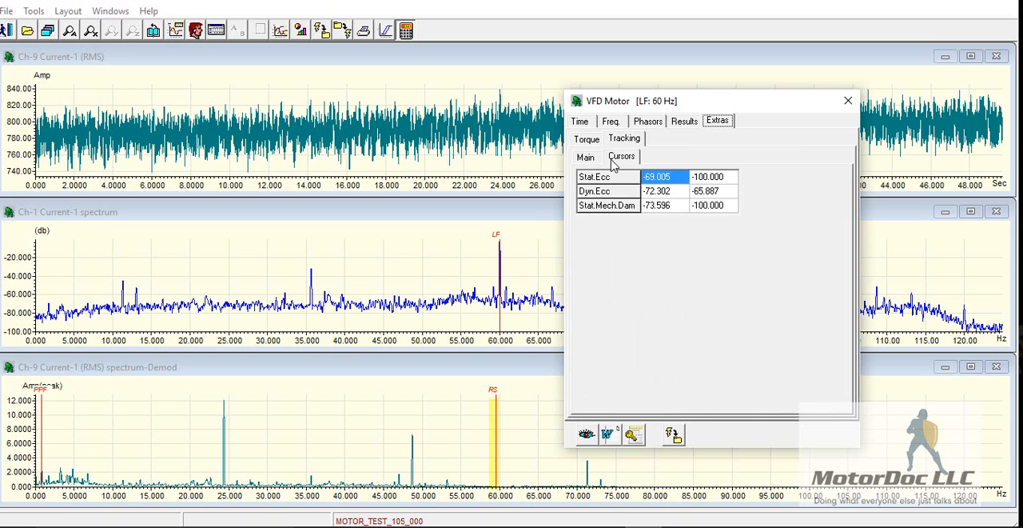
{"action": "mouse_move", "coordinate": [590, 160]}
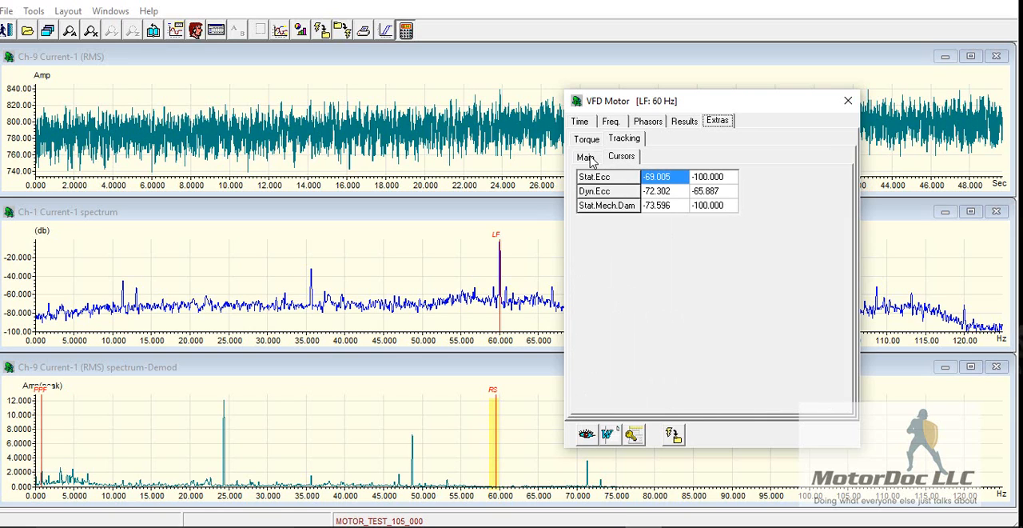
{"action": "left_click", "coordinate": [585, 157]}
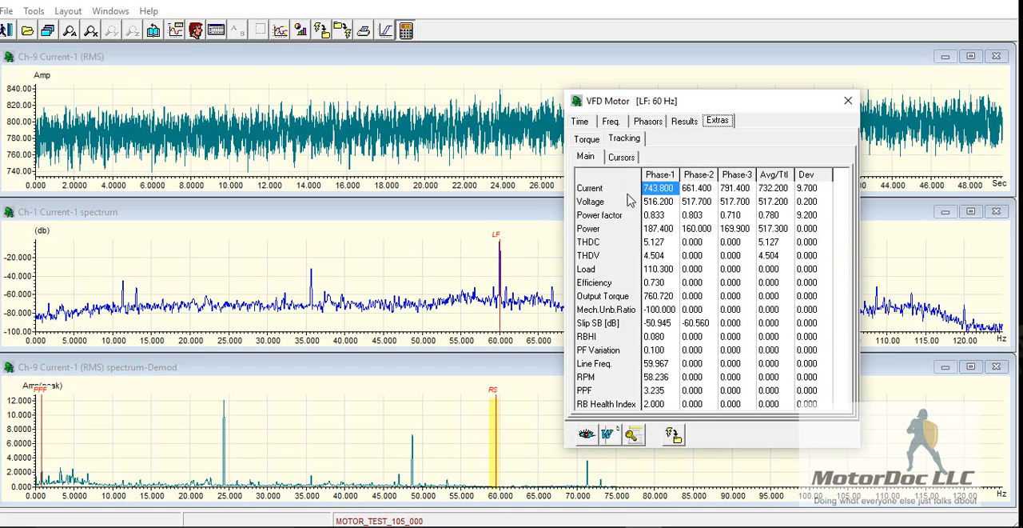
{"action": "mouse_move", "coordinate": [646, 336]}
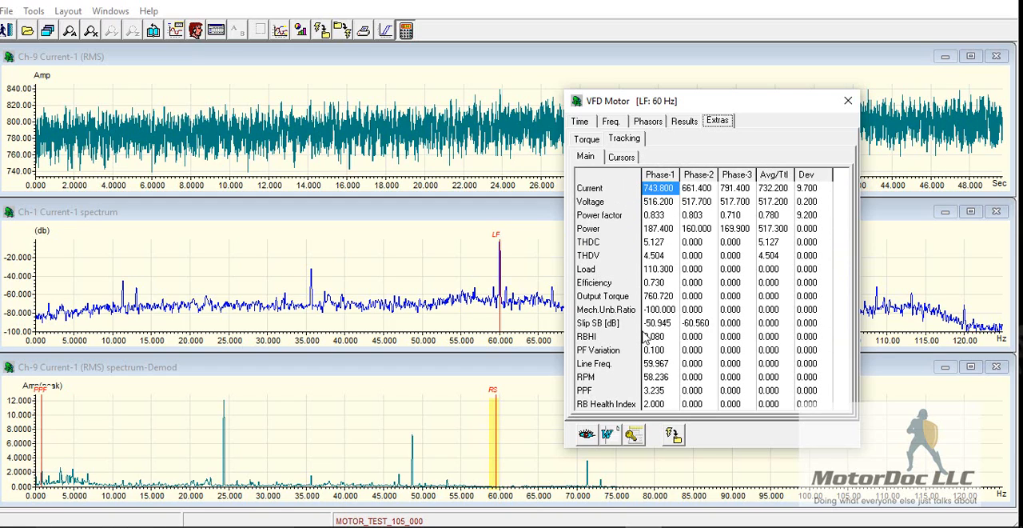
{"action": "mouse_move", "coordinate": [692, 279]}
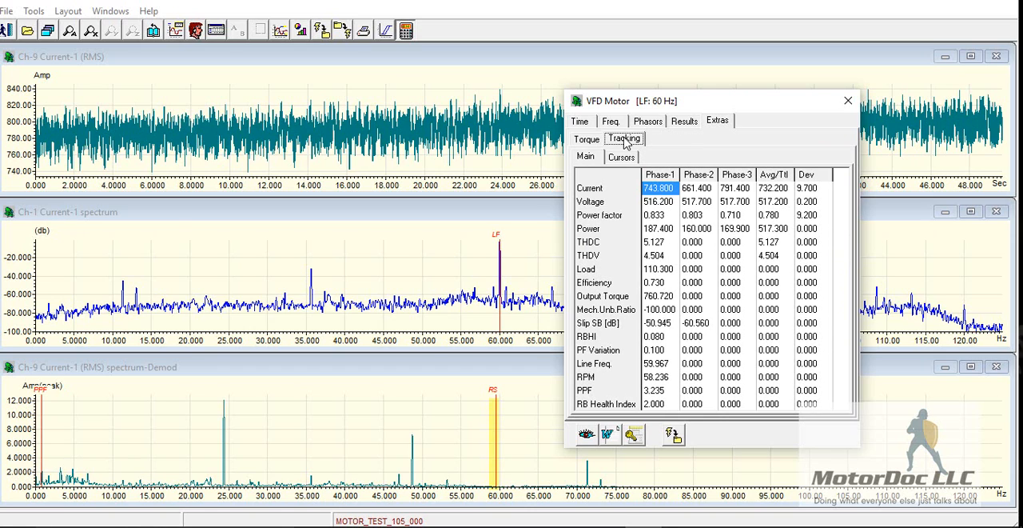
{"action": "left_click", "coordinate": [585, 139]}
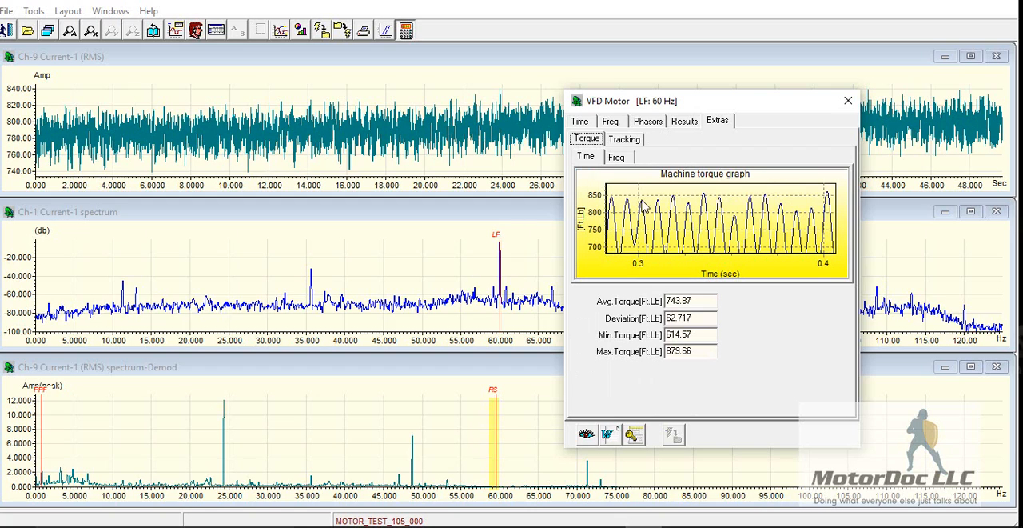
{"action": "mouse_move", "coordinate": [695, 218]}
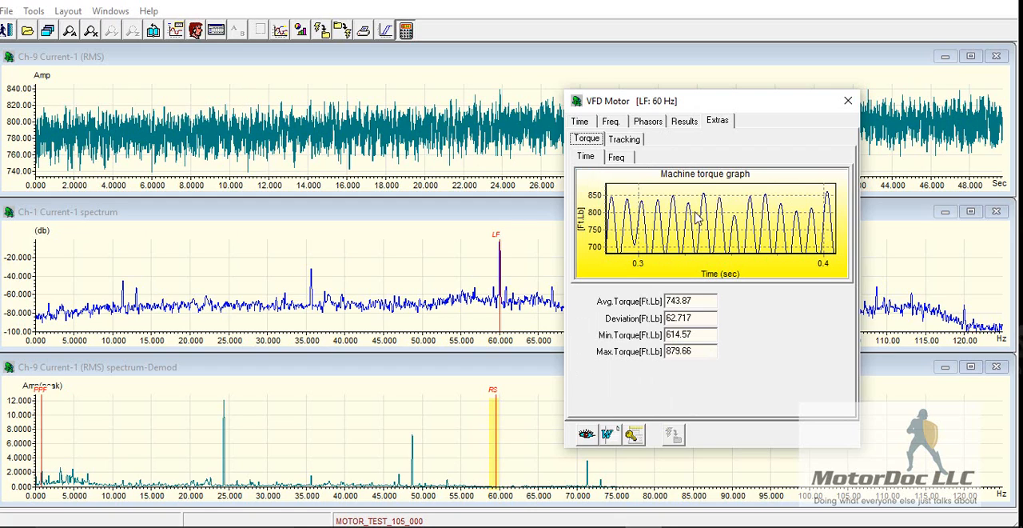
{"action": "mouse_move", "coordinate": [672, 220]}
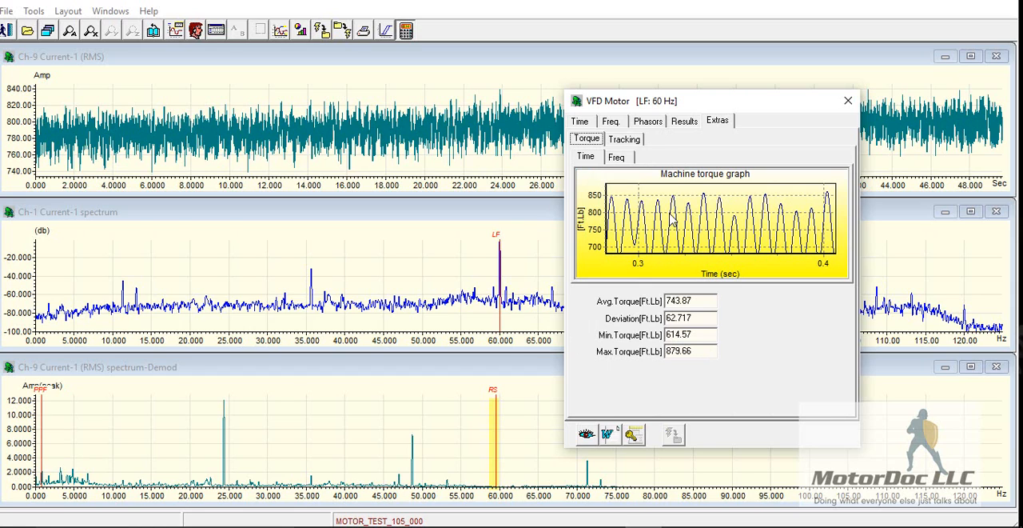
- Switch the machine torque display from the time graph to the torque spectrum
{"action": "left_click", "coordinate": [616, 157]}
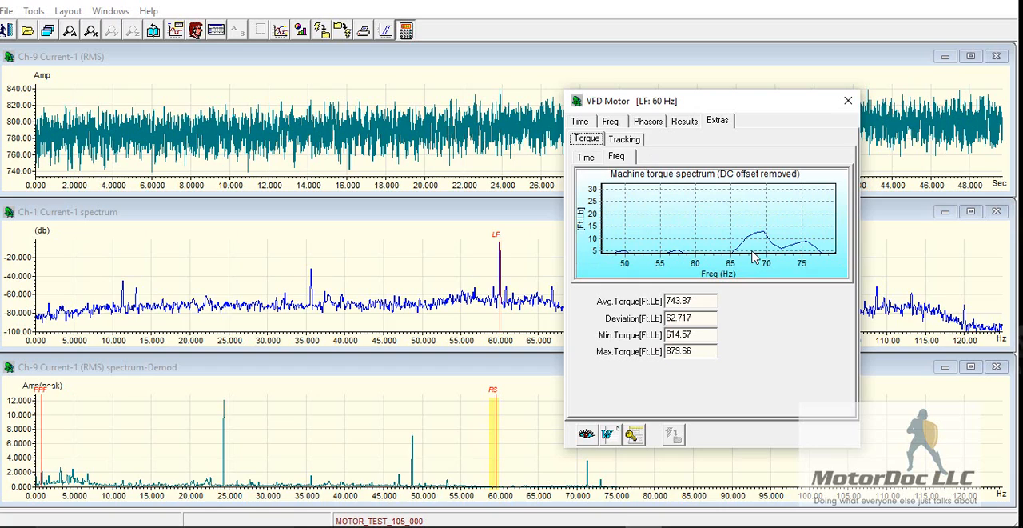
{"action": "mouse_move", "coordinate": [707, 240]}
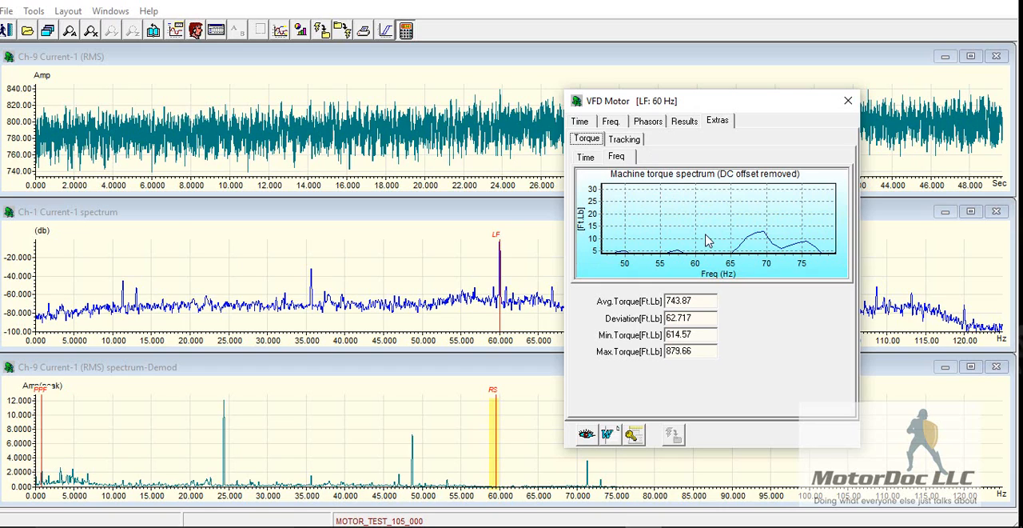
{"action": "mouse_move", "coordinate": [736, 234]}
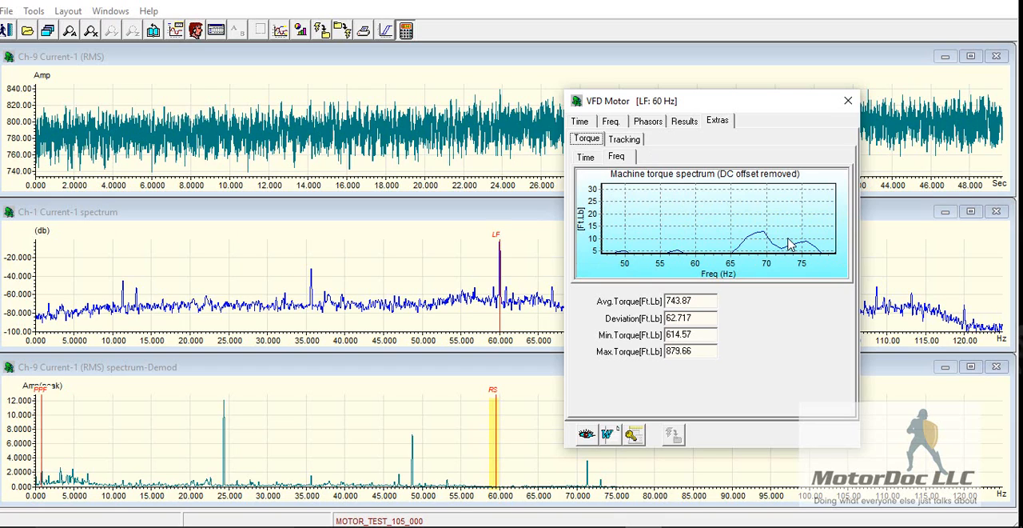
{"action": "mouse_move", "coordinate": [806, 139]}
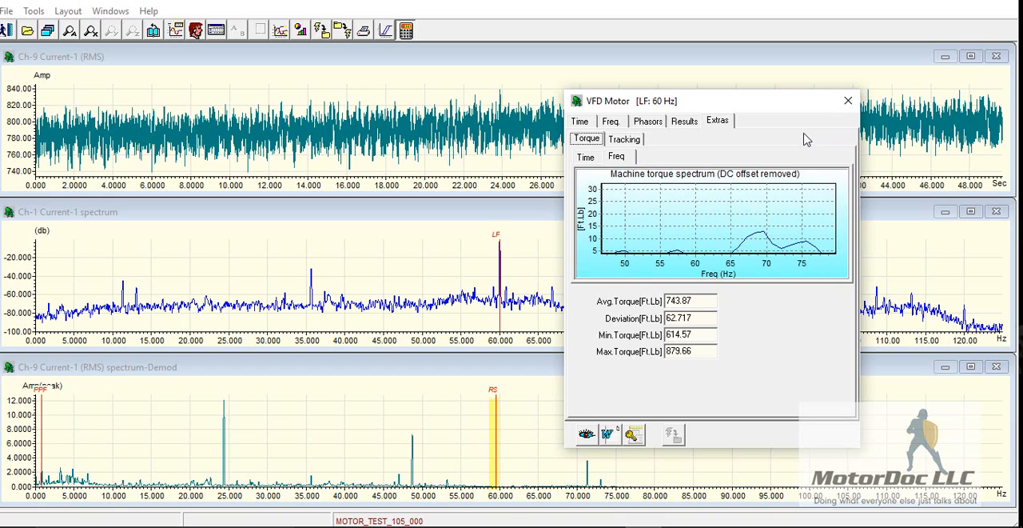
{"action": "mouse_move", "coordinate": [585, 435]}
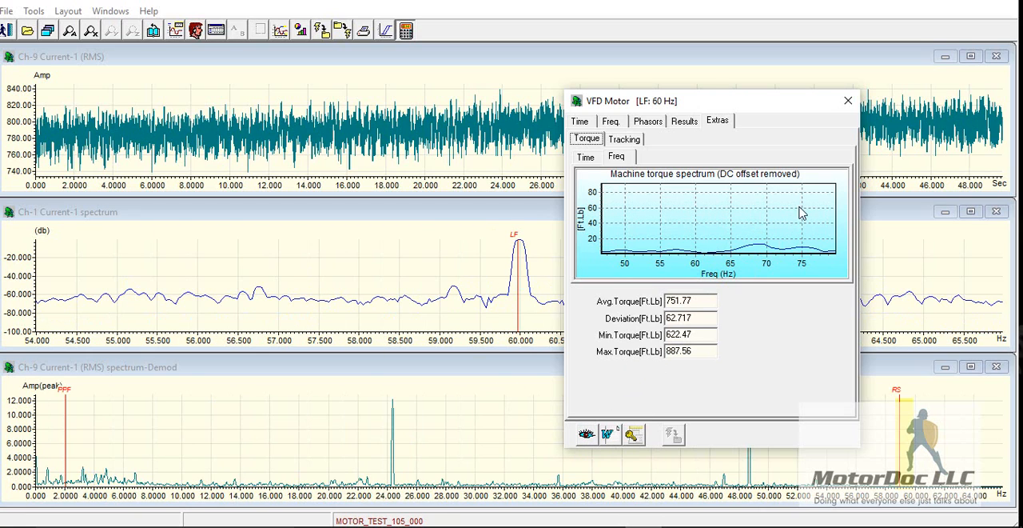
{"action": "mouse_move", "coordinate": [848, 101]}
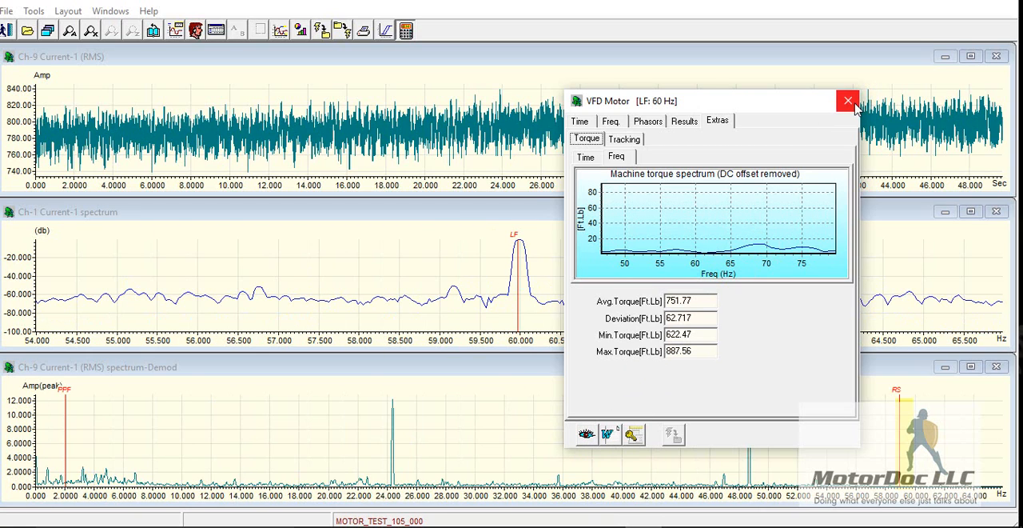
- Close the VFD Motor window, leaving the waveform, spectrum and demodulated spectrum plots
{"action": "left_click", "coordinate": [848, 99]}
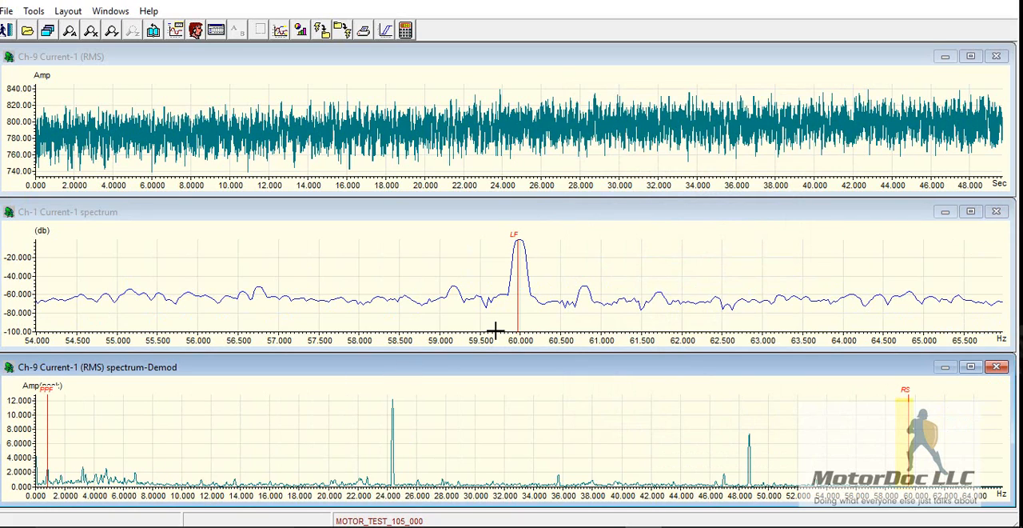
{"action": "mouse_move", "coordinate": [387, 30]}
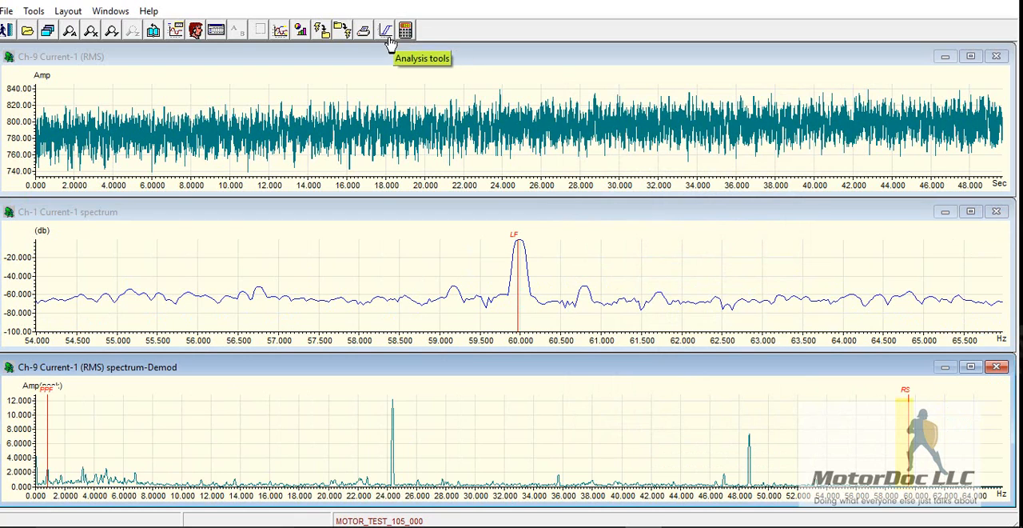
- Show the high-frequency current and voltage displays and close the Ch-2 voltage waveform plot
{"action": "left_click", "coordinate": [386, 29]}
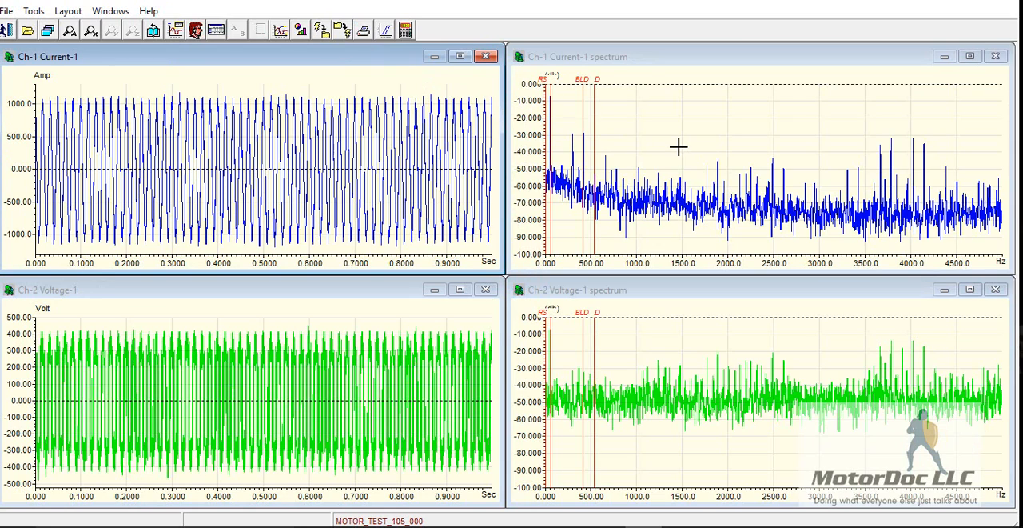
{"action": "mouse_move", "coordinate": [381, 112]}
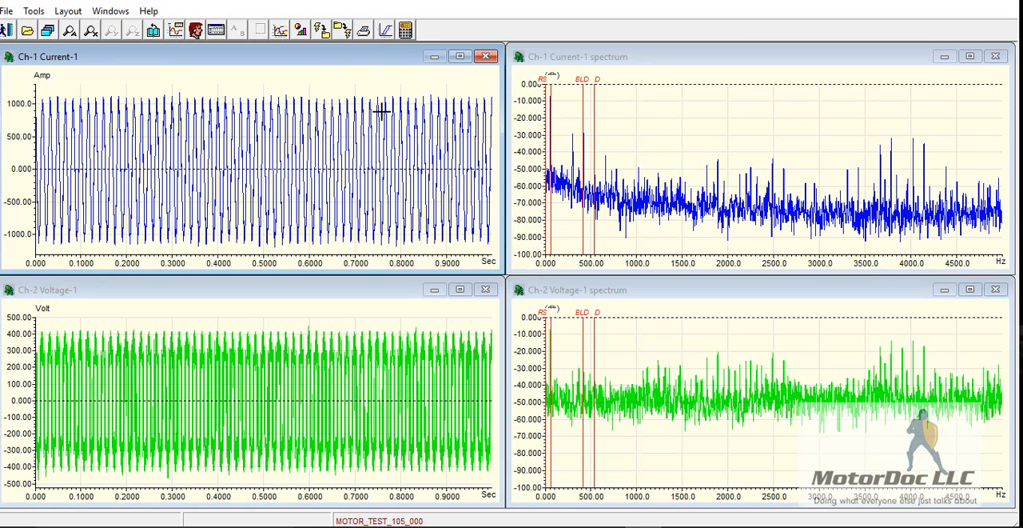
{"action": "mouse_move", "coordinate": [355, 102]}
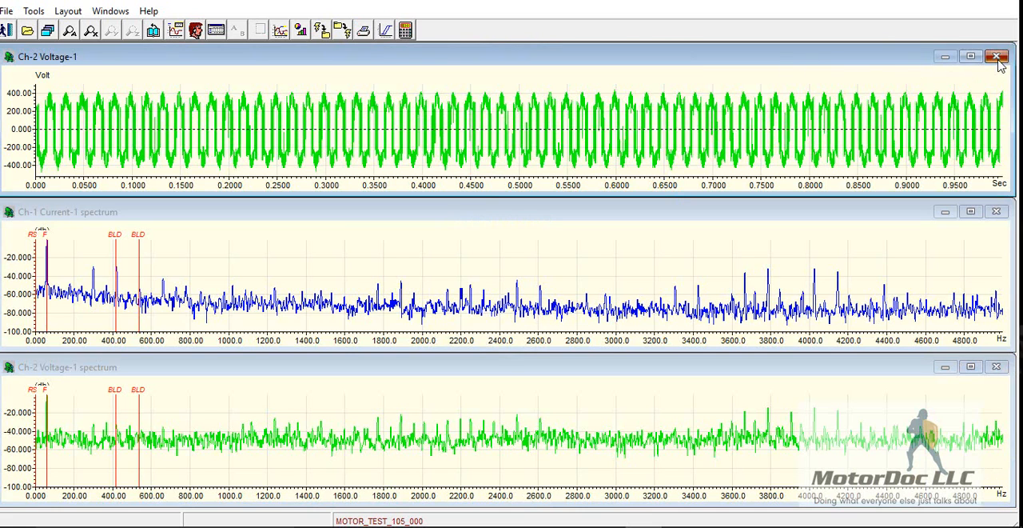
{"action": "left_click", "coordinate": [997, 56]}
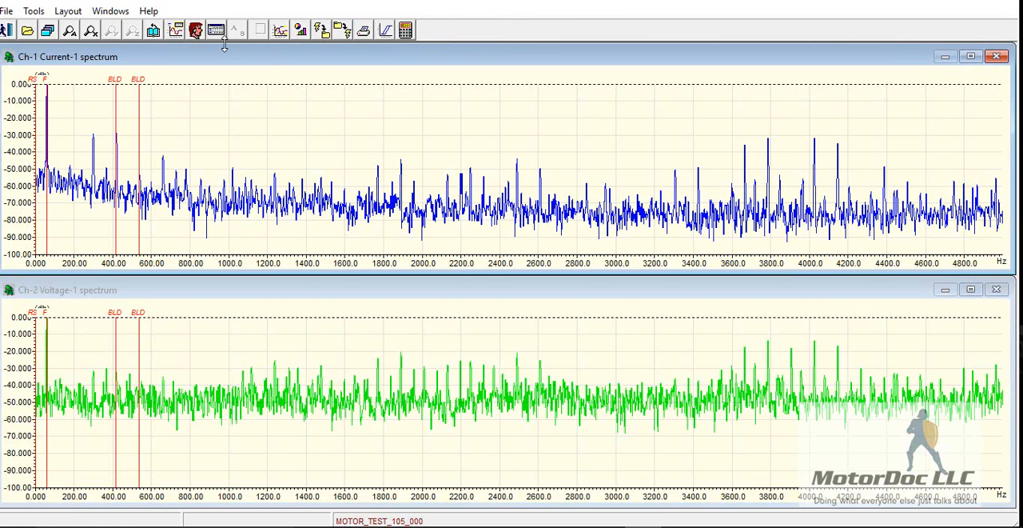
{"action": "mouse_move", "coordinate": [284, 68]}
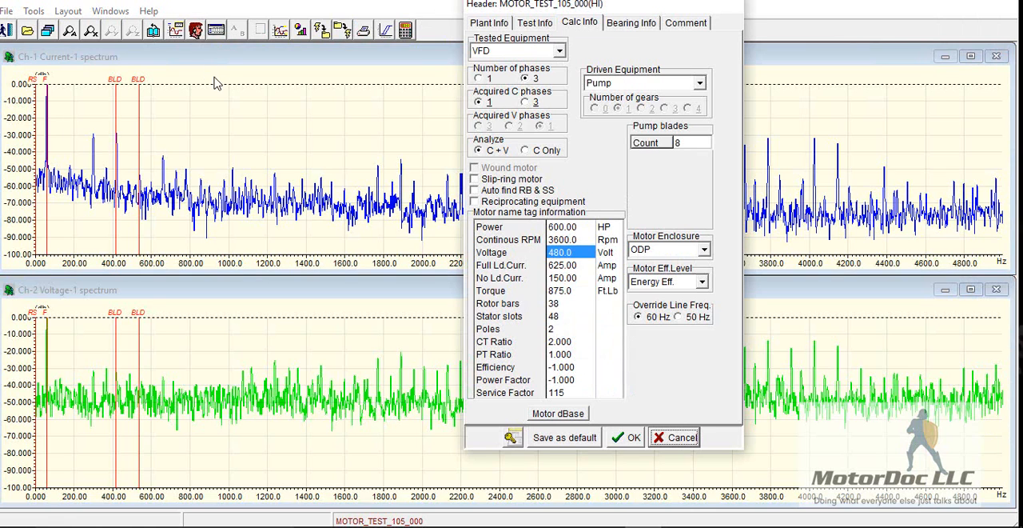
{"action": "mouse_move", "coordinate": [671, 203]}
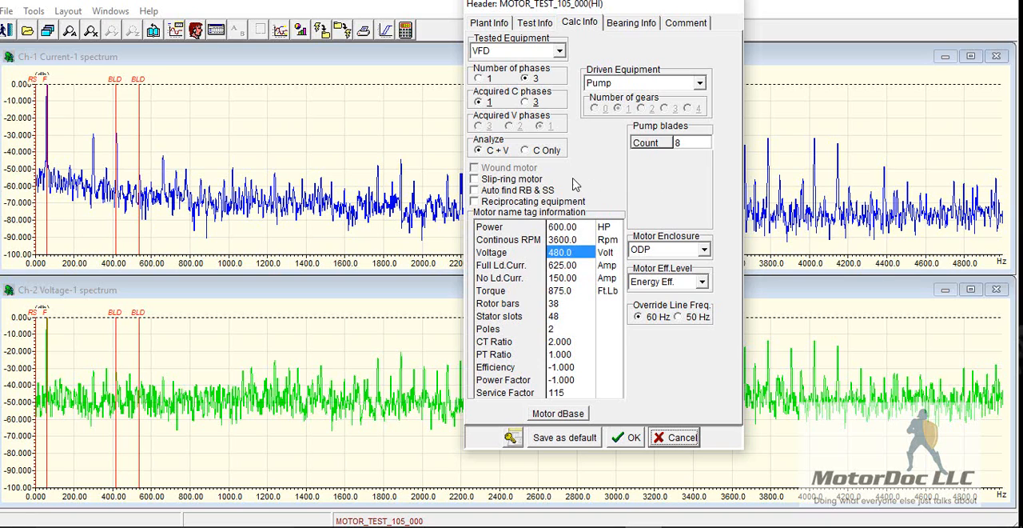
{"action": "mouse_move", "coordinate": [576, 200]}
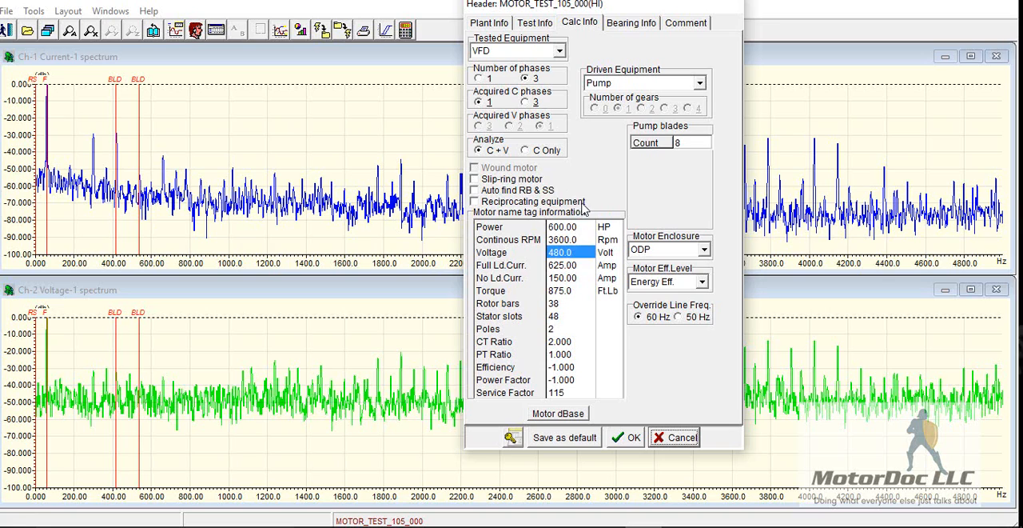
{"action": "mouse_move", "coordinate": [585, 207]}
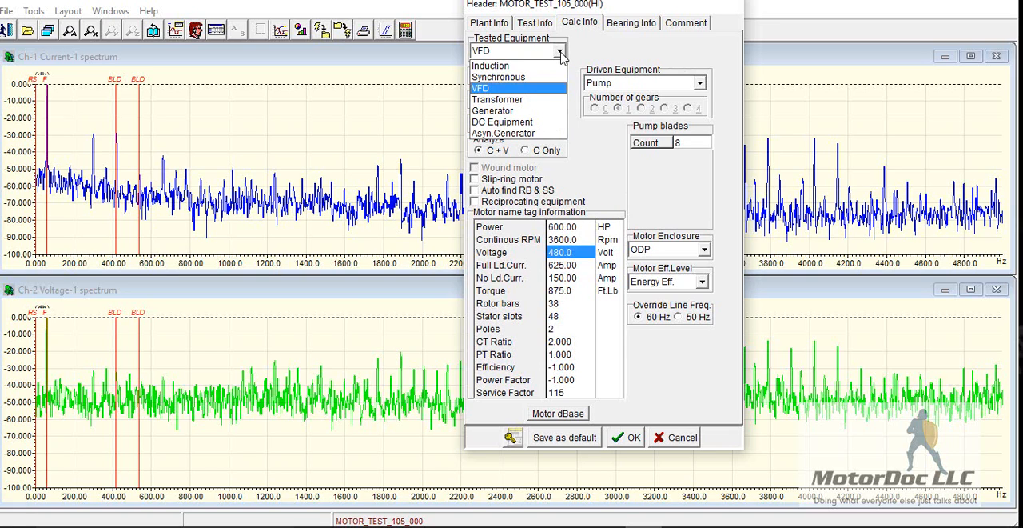
{"action": "mouse_move", "coordinate": [640, 16]}
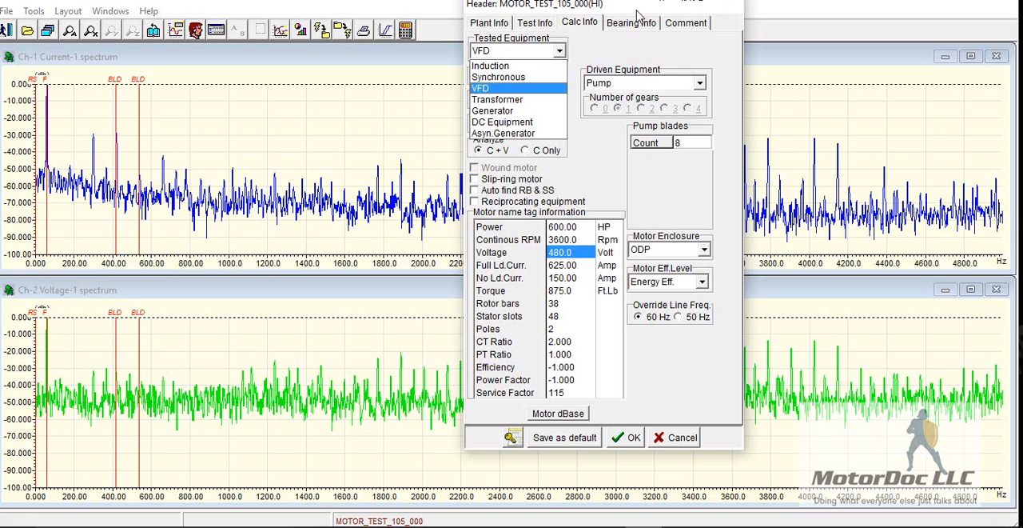
{"action": "left_click", "coordinate": [630, 23]}
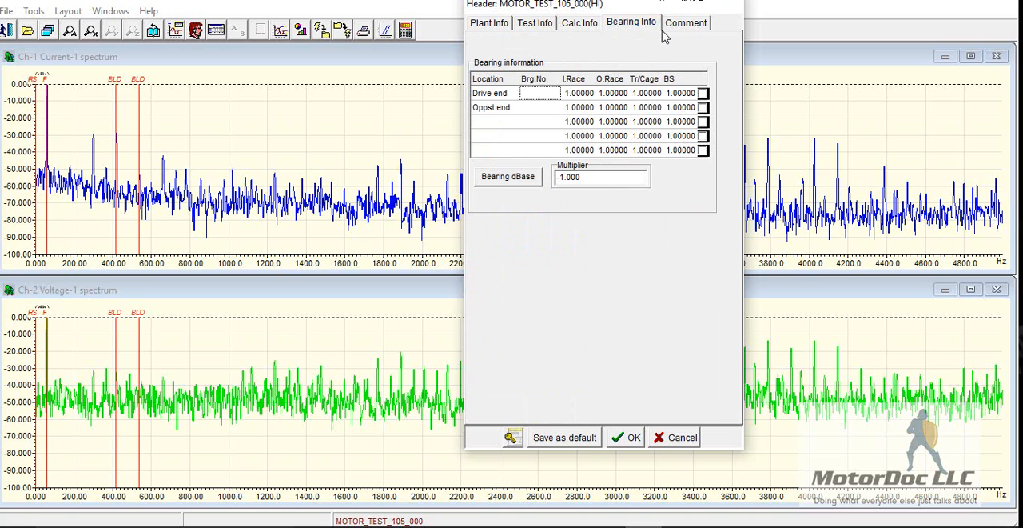
{"action": "mouse_move", "coordinate": [647, 38]}
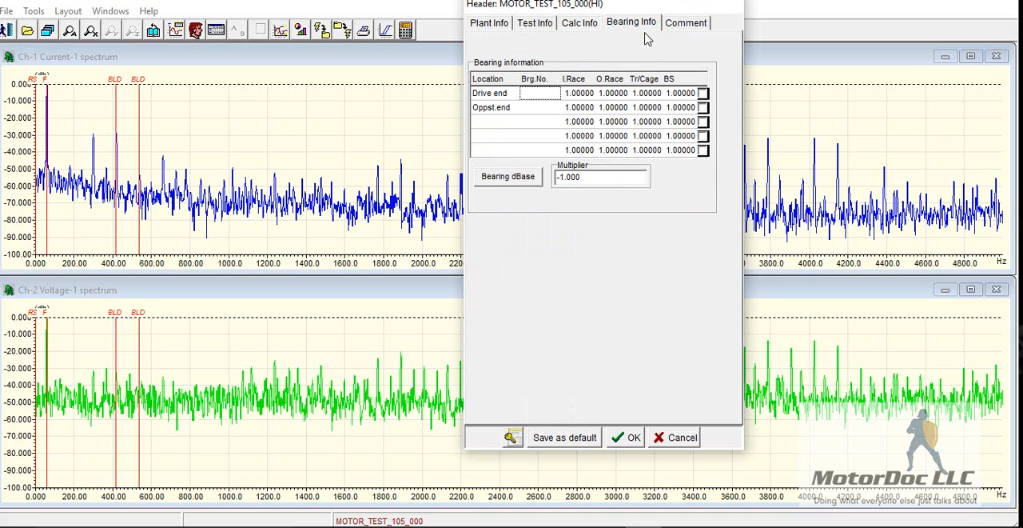
{"action": "left_click", "coordinate": [579, 22]}
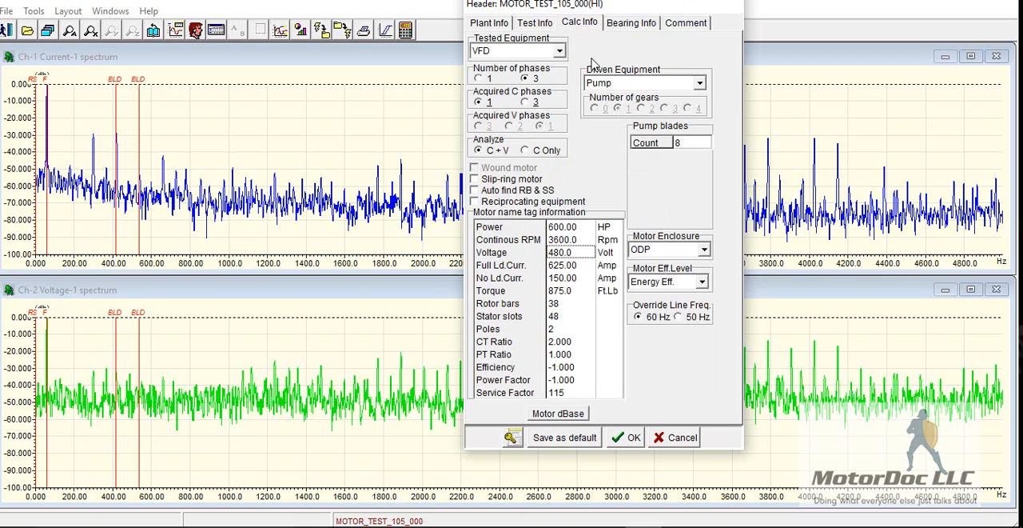